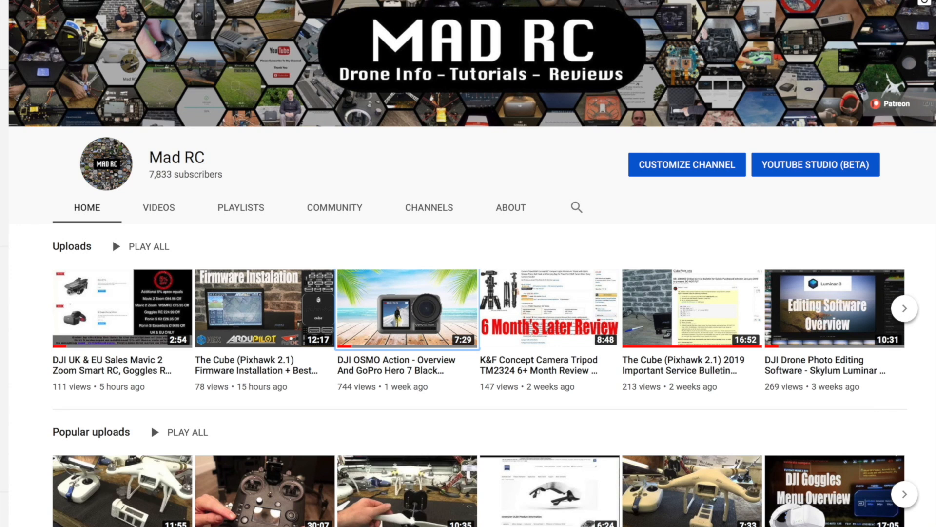
# Switch the Mad RC channel page to its Playlists view listing the created playlists
pyautogui.click(240, 207)
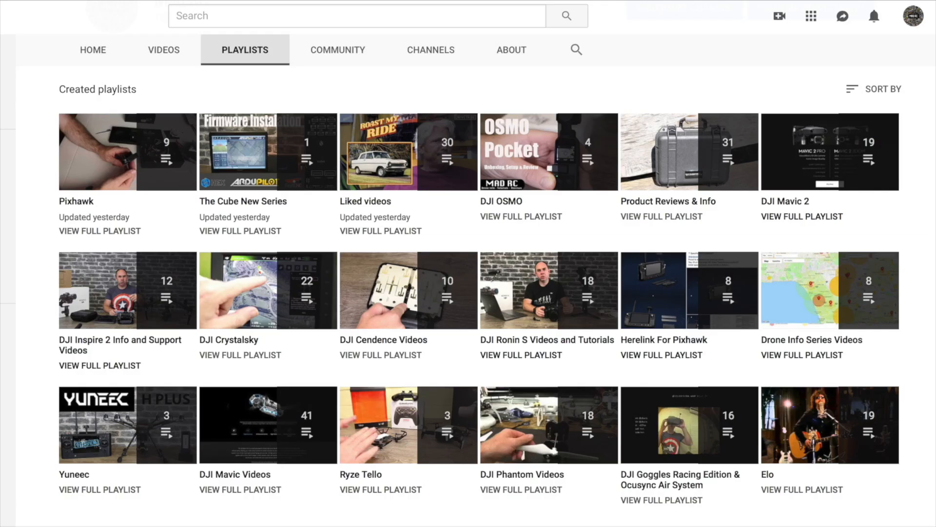